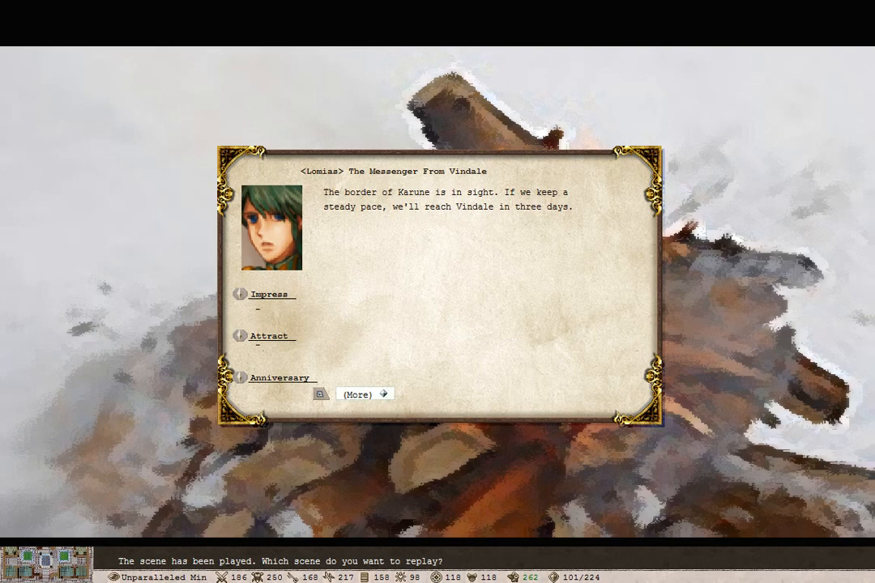
- Advance the replayed dialogue through Lomias's speech, Barius's reply and Larnneire's answer
left_click(365, 394)
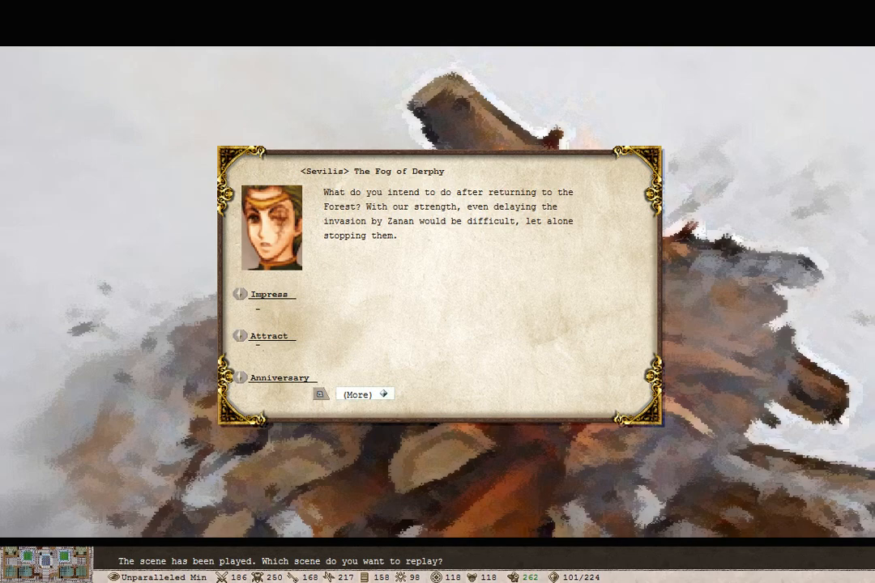
left_click(356, 394)
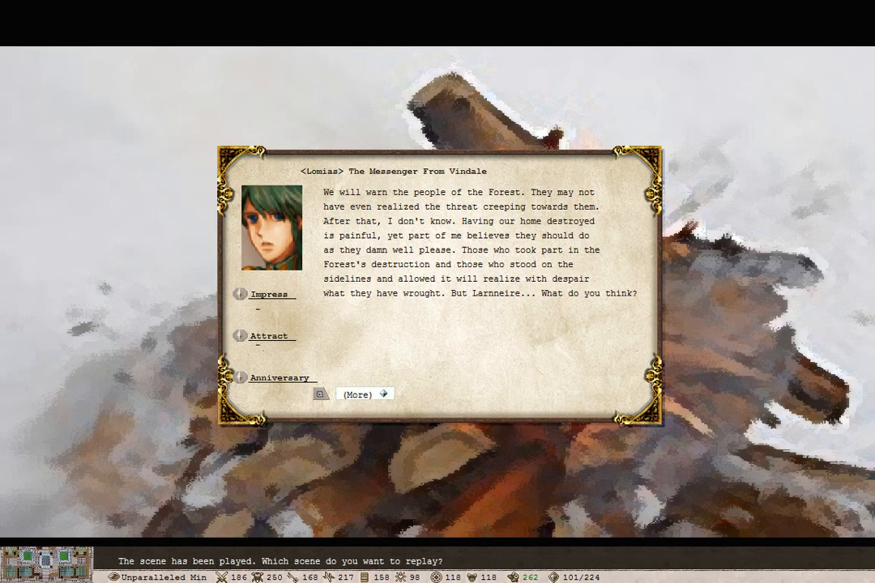
left_click(357, 395)
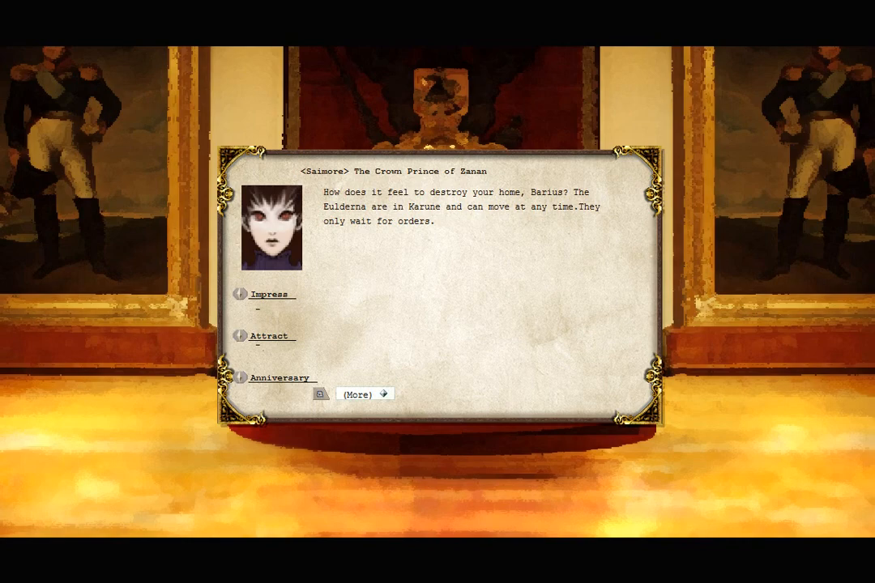
left_click(363, 393)
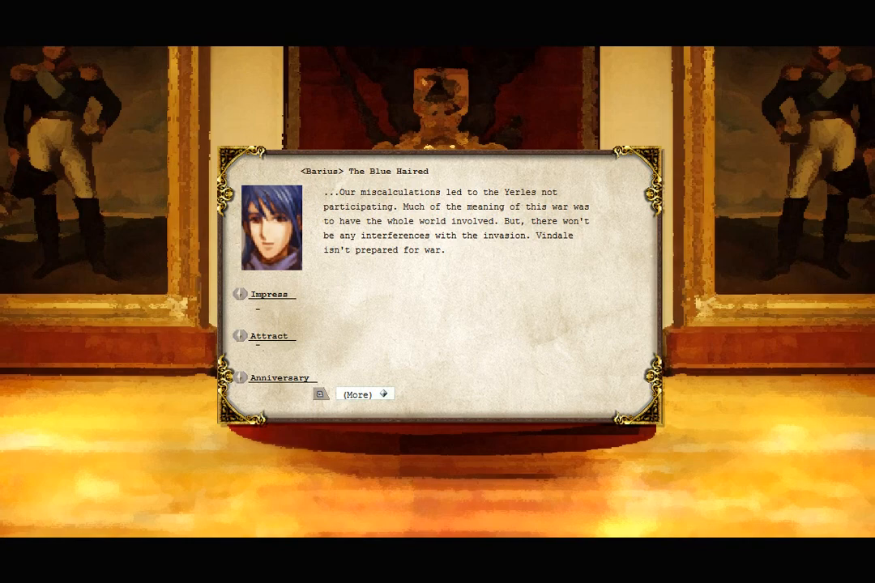
left_click(364, 394)
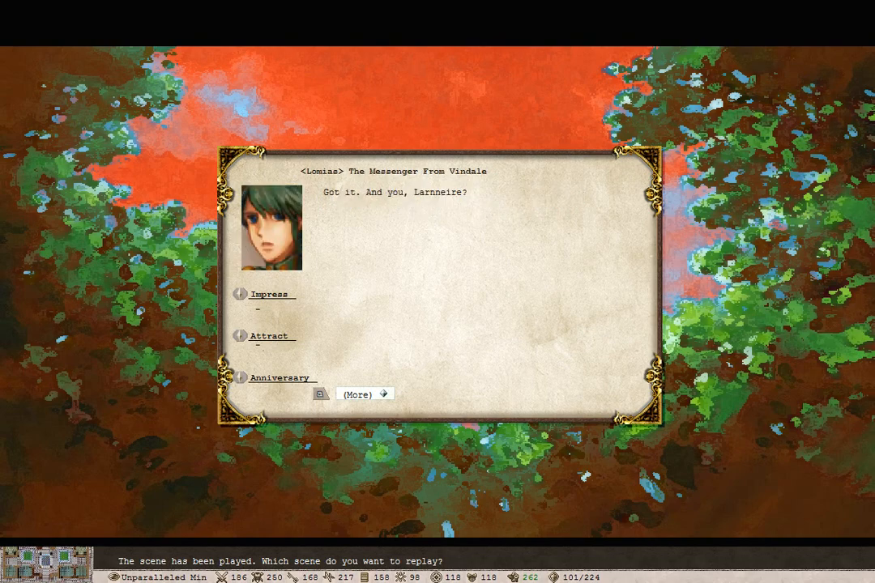
left_click(364, 394)
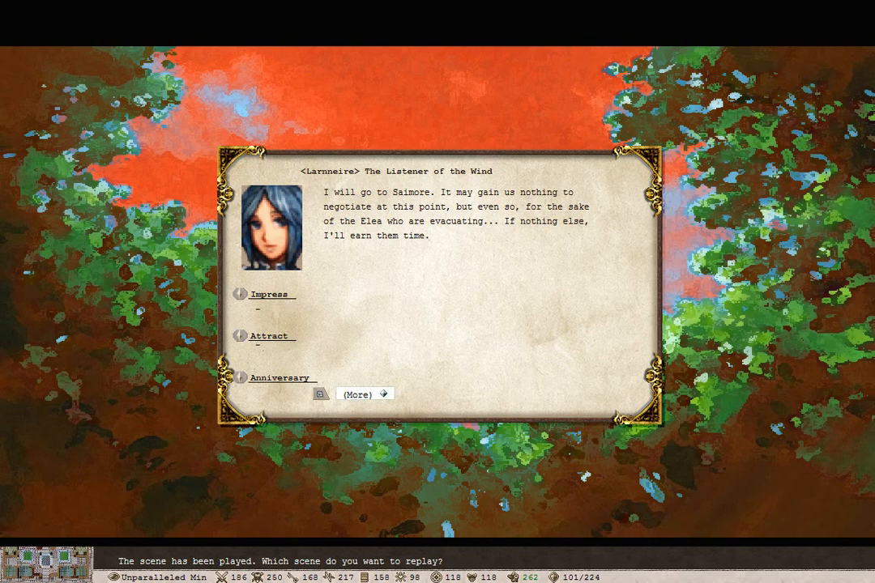
left_click(357, 394)
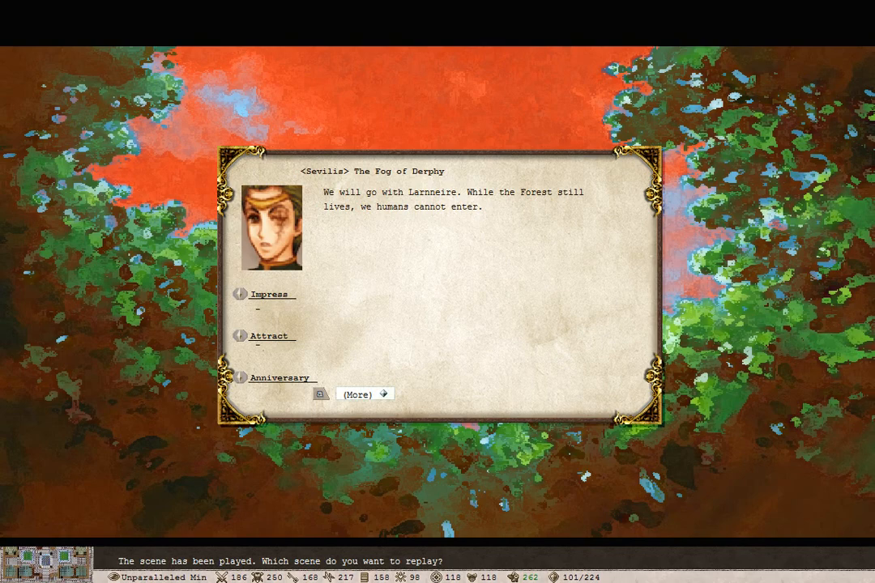
- Continue the scene through Sevilis, Barius's mockery, Larnneire's words to Bethel and Bethel's plea
left_click(363, 394)
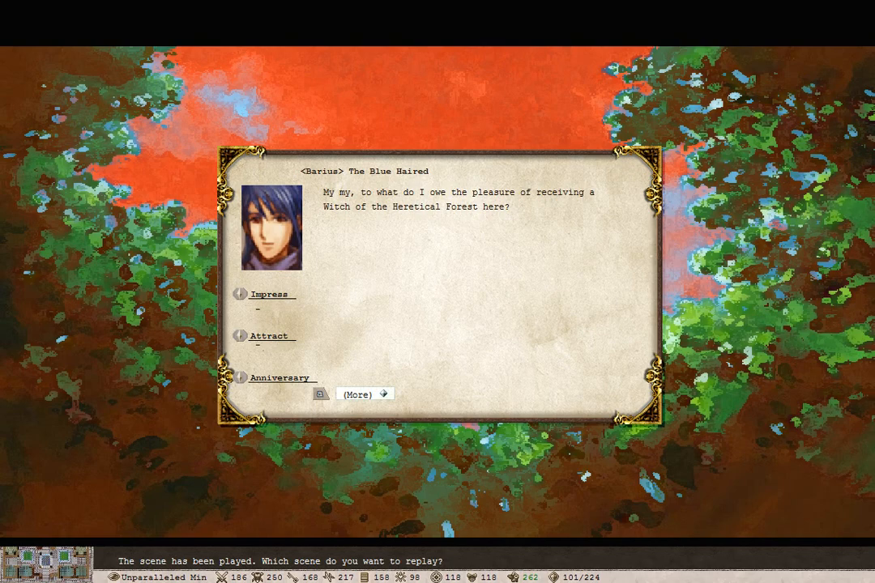
left_click(364, 394)
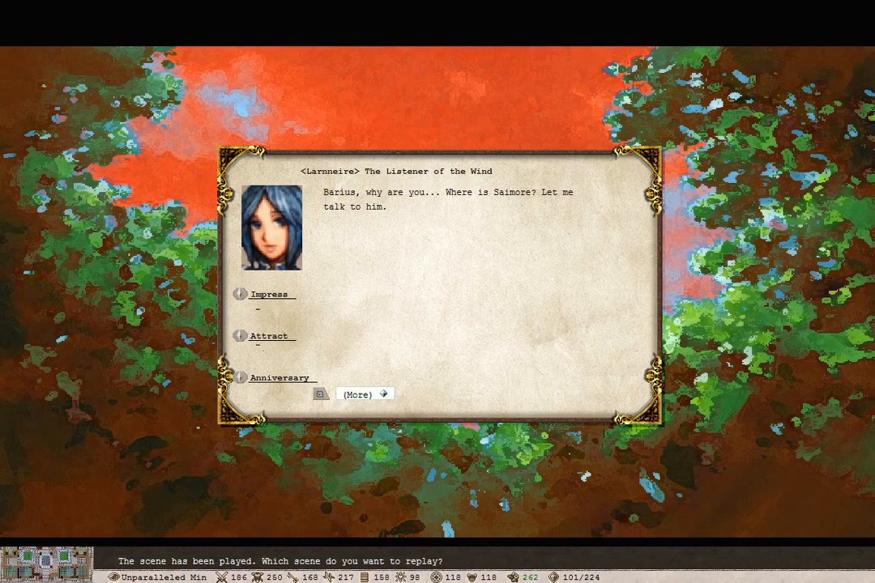
left_click(365, 395)
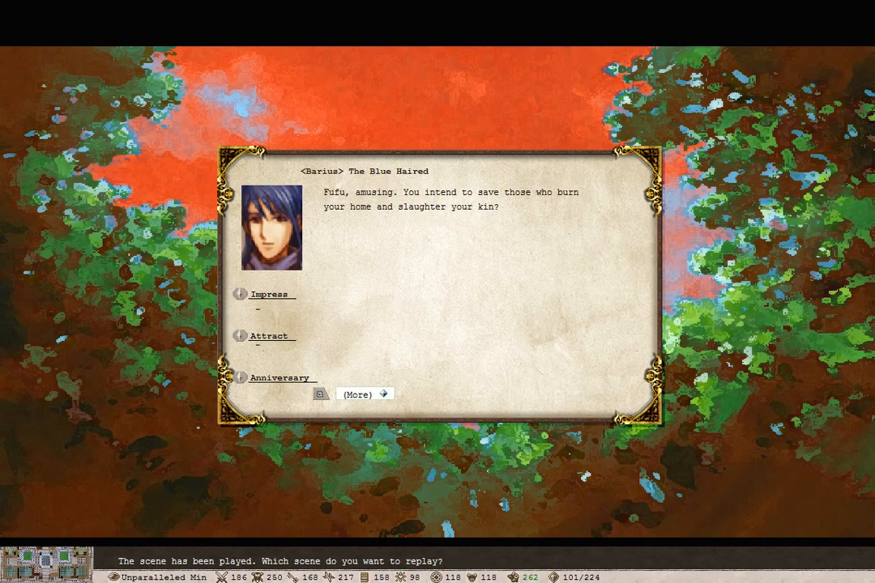
left_click(364, 394)
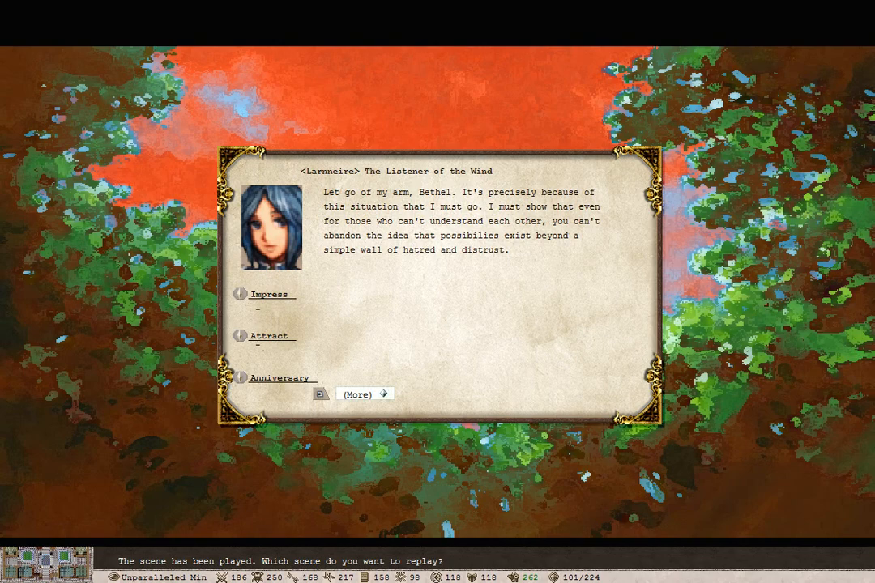
left_click(364, 394)
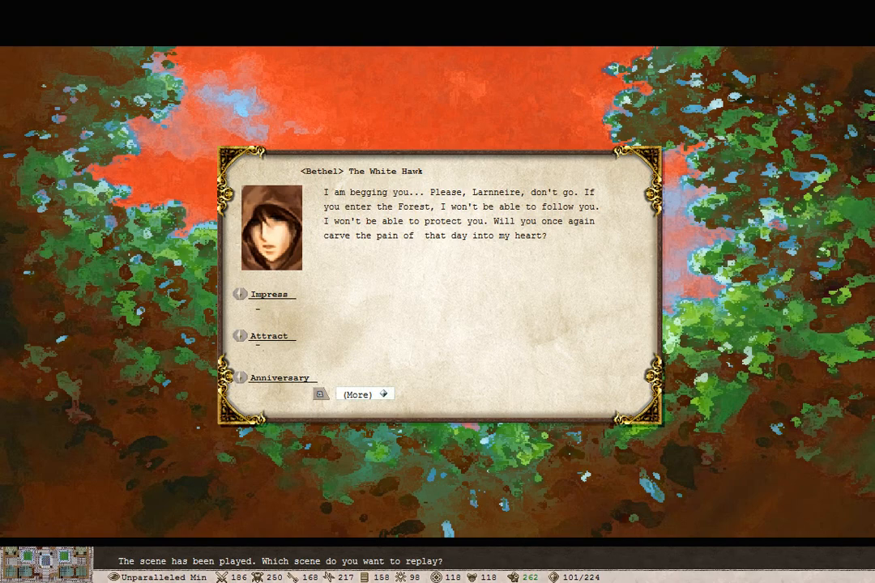
left_click(364, 395)
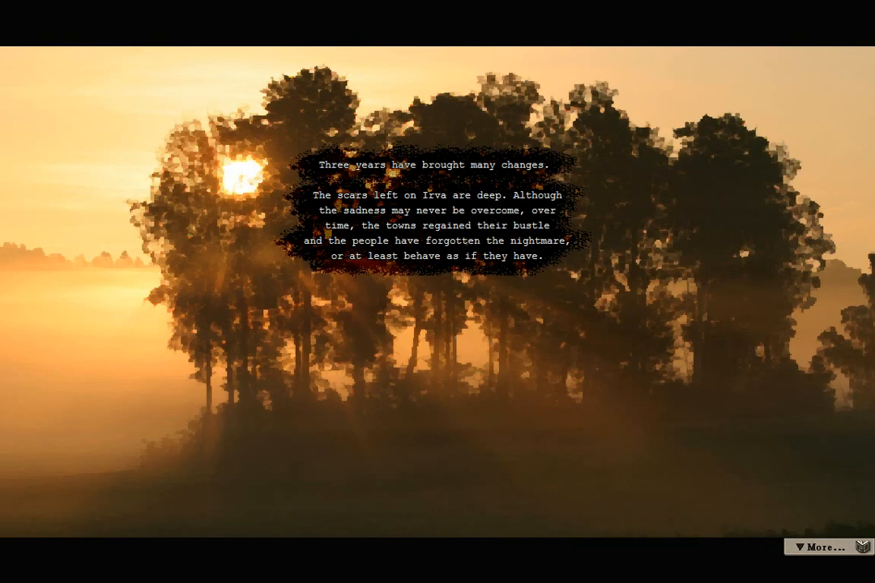
- Advance the three-years-later narration through the Naku Domara era to the Port Kapul landing
left_click(817, 547)
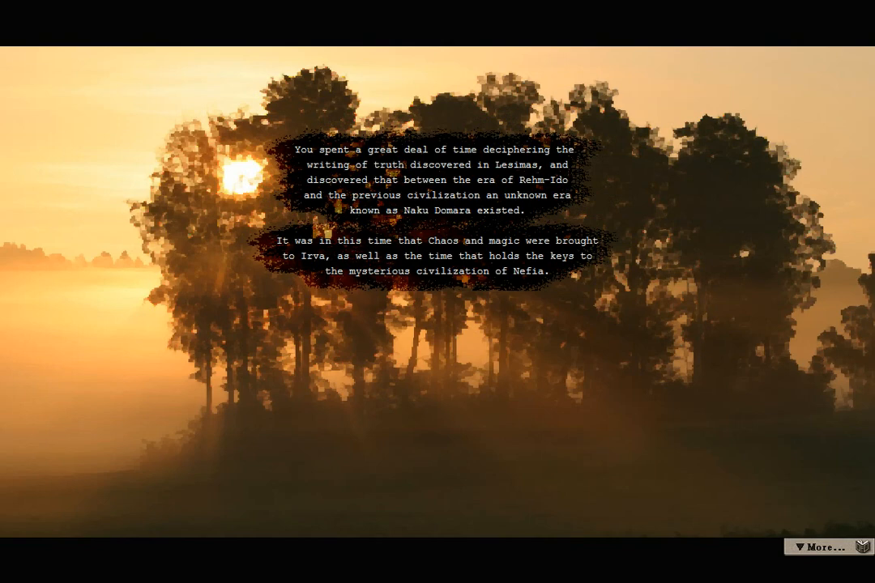
left_click(819, 546)
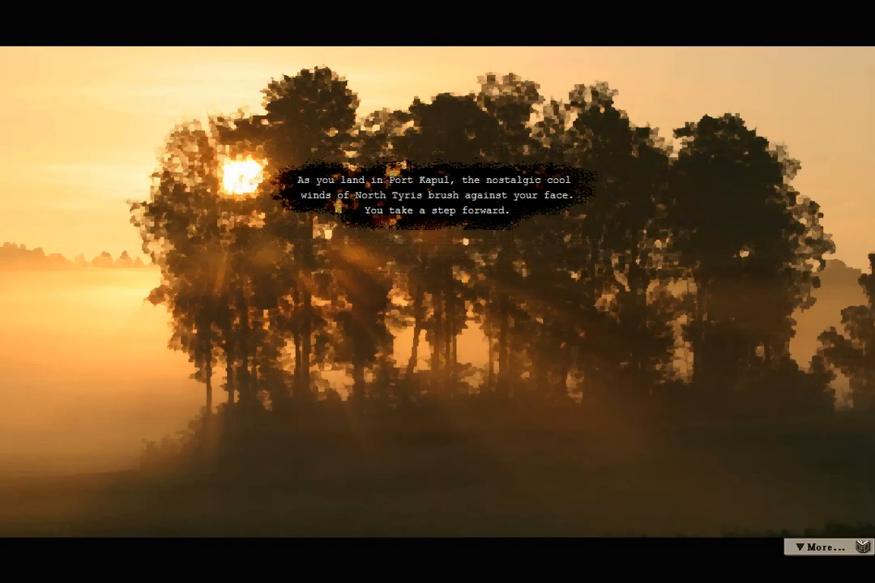